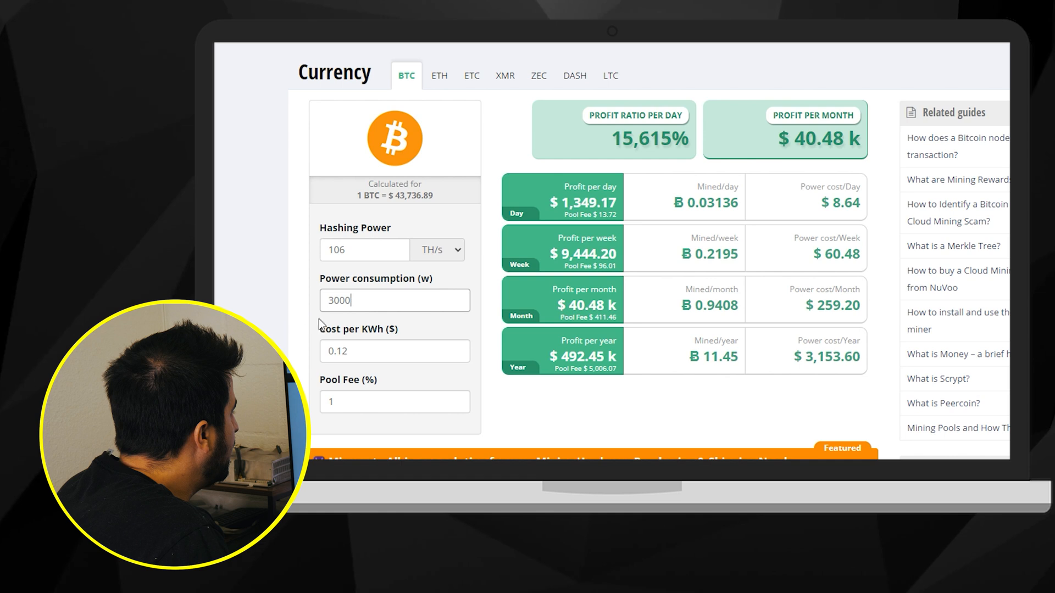
# Step: Set electricity cost to $0.22 per kWh and highlight the resulting $1,342.15 daily profit
pyautogui.write('0.22')
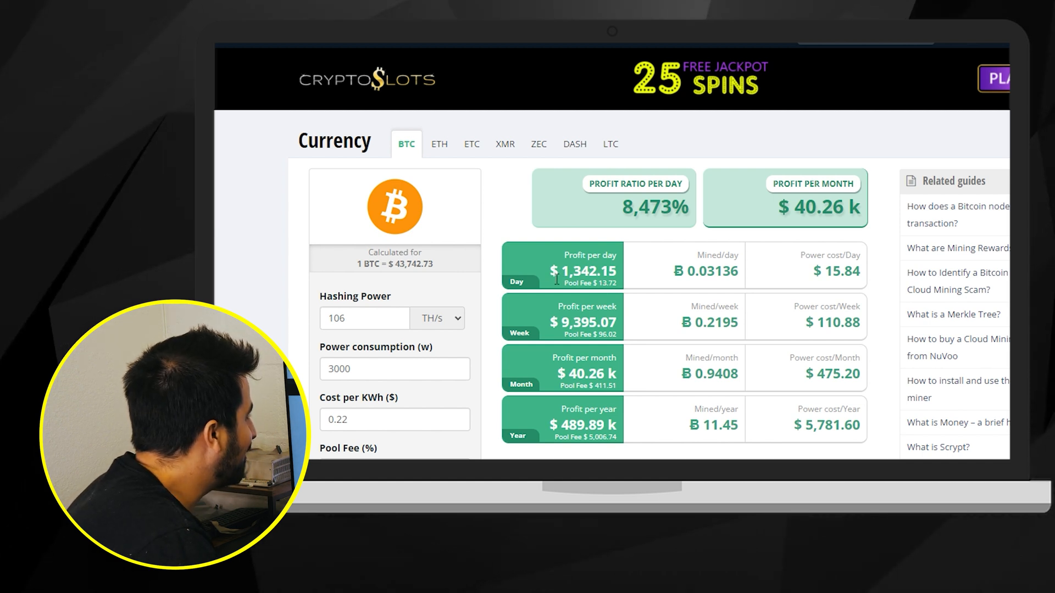
pyautogui.doubleClick(581, 270)
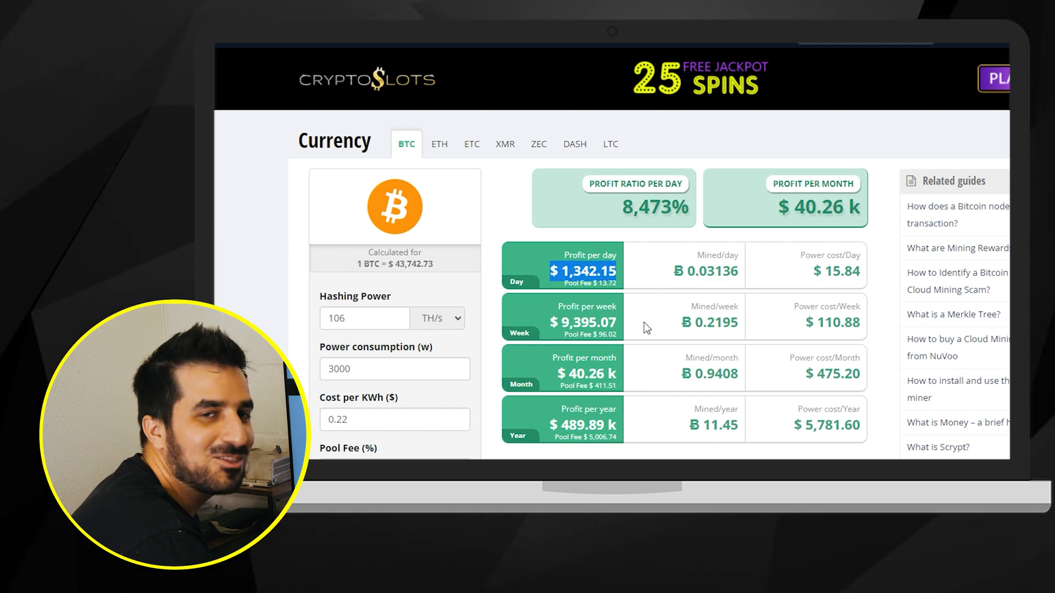
pyautogui.moveTo(642, 301)
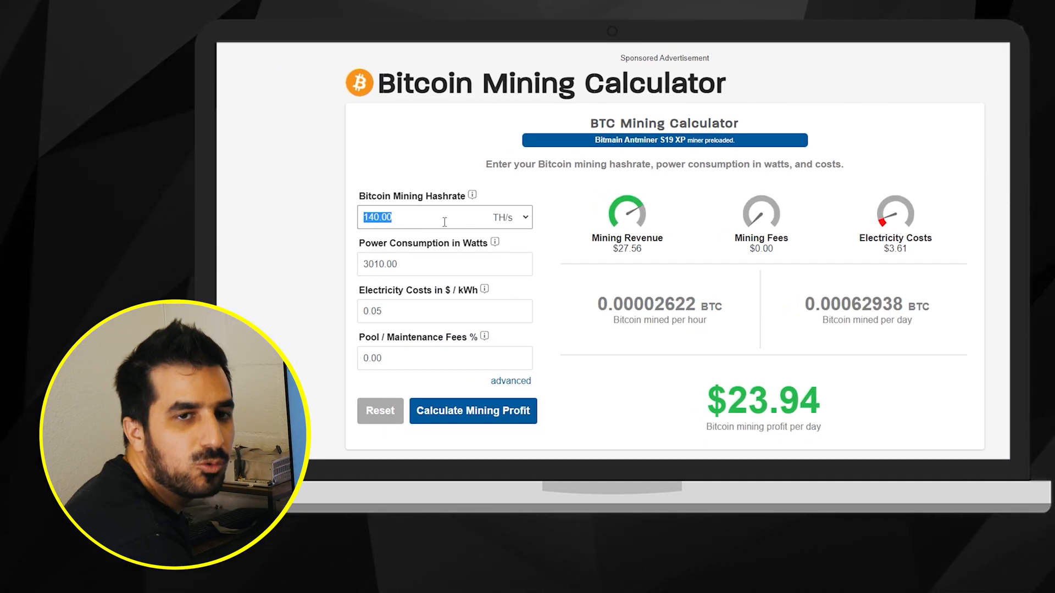
# Step: Fill in 106 TH/s hashrate, 3000 W power, $0.22/kWh electricity and 1% pool fee
pyautogui.write('106')
pyautogui.click(444, 264)
pyautogui.write('3000')
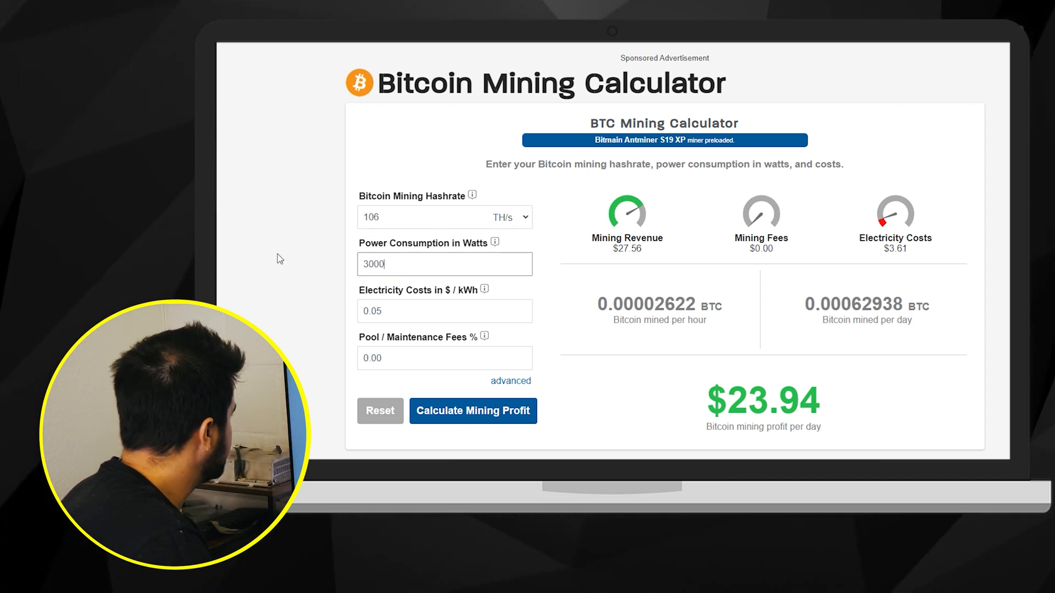
pyautogui.click(444, 311)
pyautogui.write('0.22')
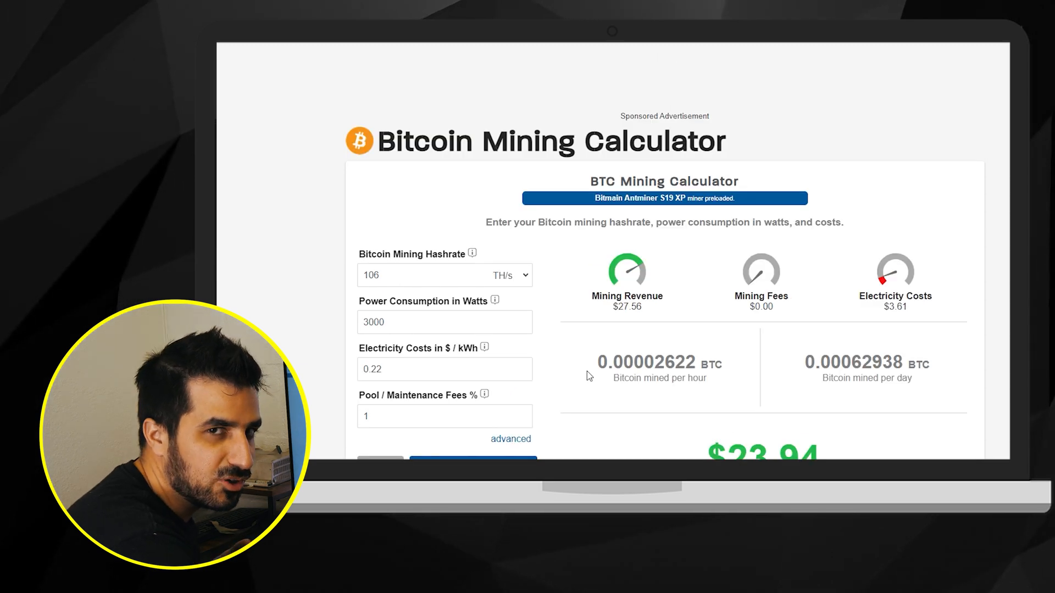
pyautogui.scroll(-3)
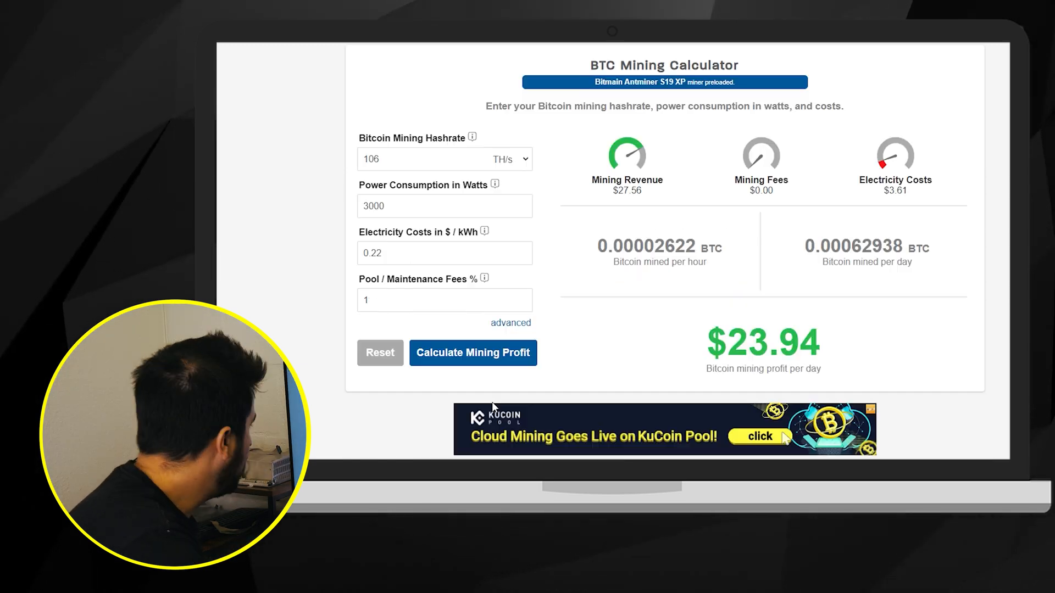
# Step: Calculate the mining reward forecast and highlight the $625.92 monthly revenue figure
pyautogui.click(472, 353)
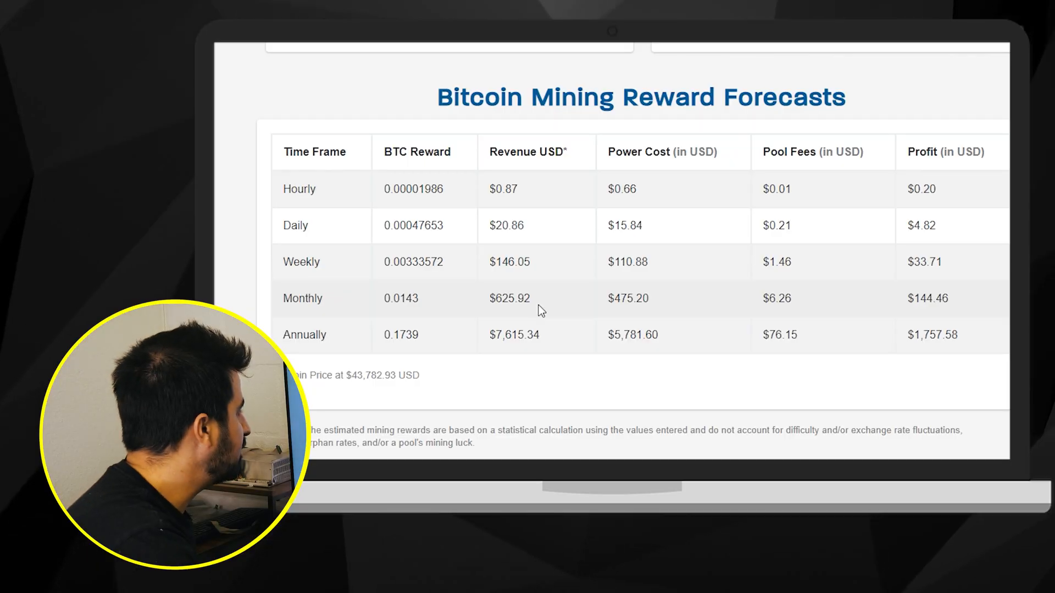
pyautogui.doubleClick(510, 298)
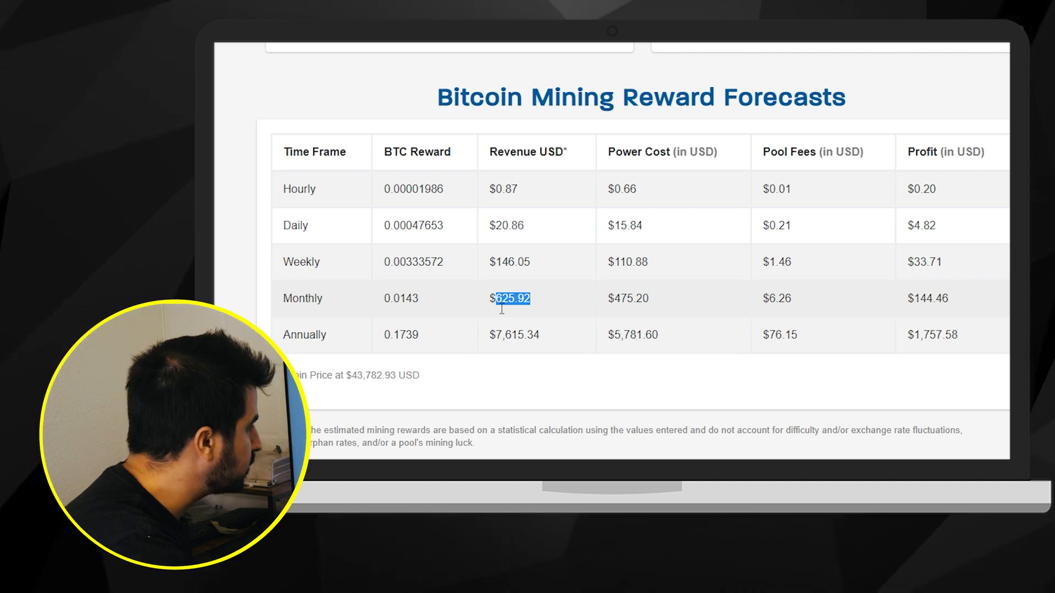